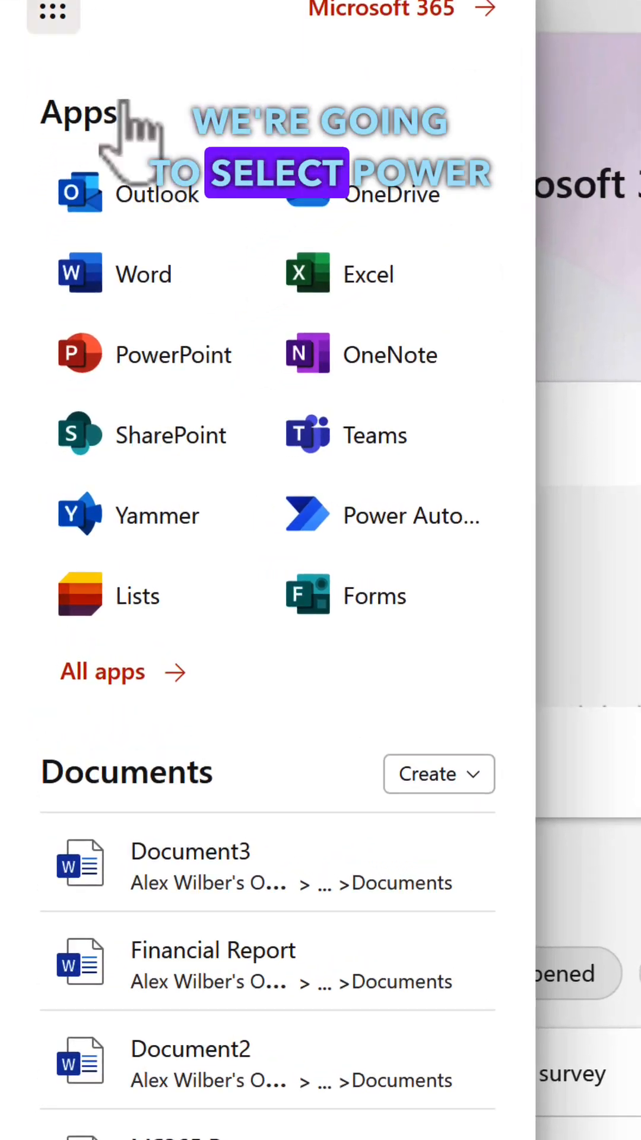
Launch Power Automate from the Microsoft 365 app launcher.
{"action": "left_click", "coordinate": [306, 515]}
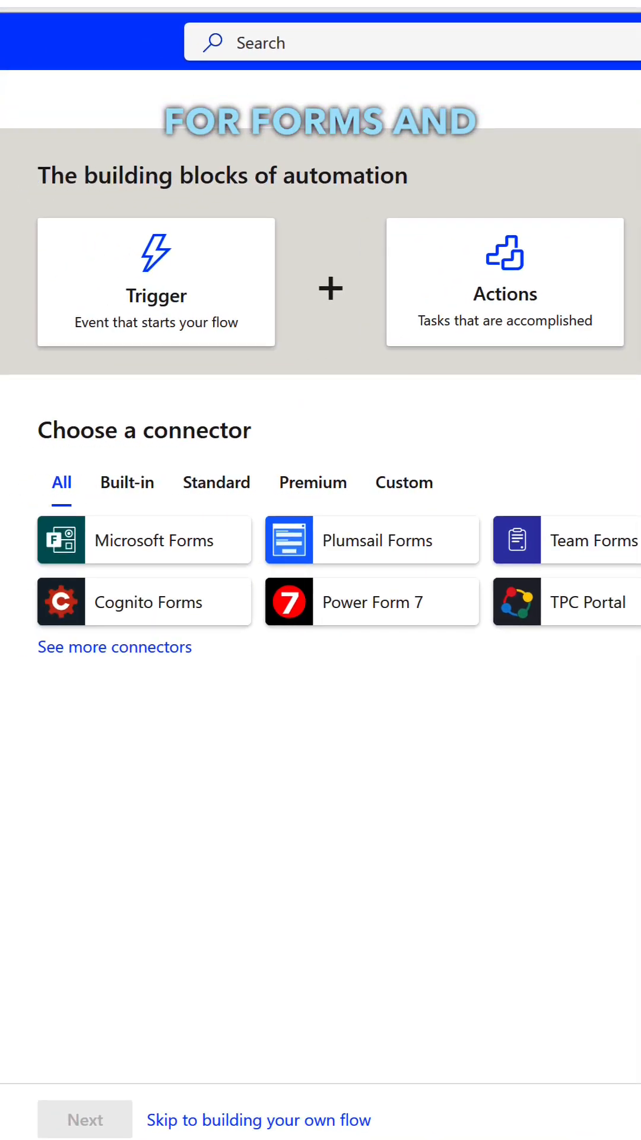
Add the Microsoft Forms new-response trigger and a Get response details action.
{"action": "left_click", "coordinate": [143, 540]}
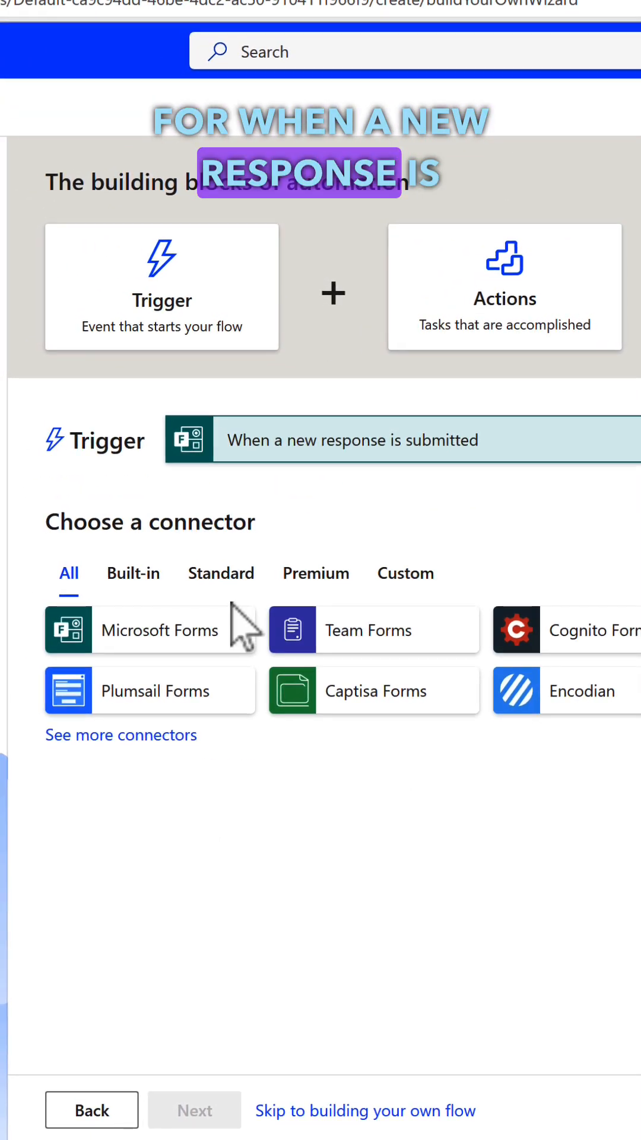
{"action": "left_click", "coordinate": [151, 630]}
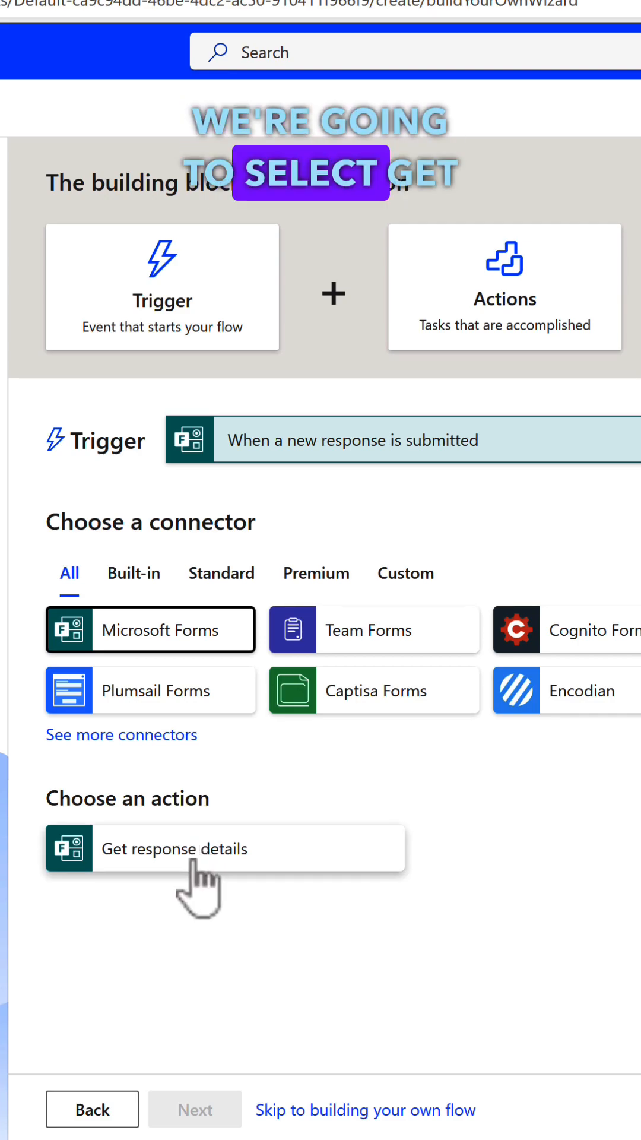
{"action": "left_click", "coordinate": [223, 848]}
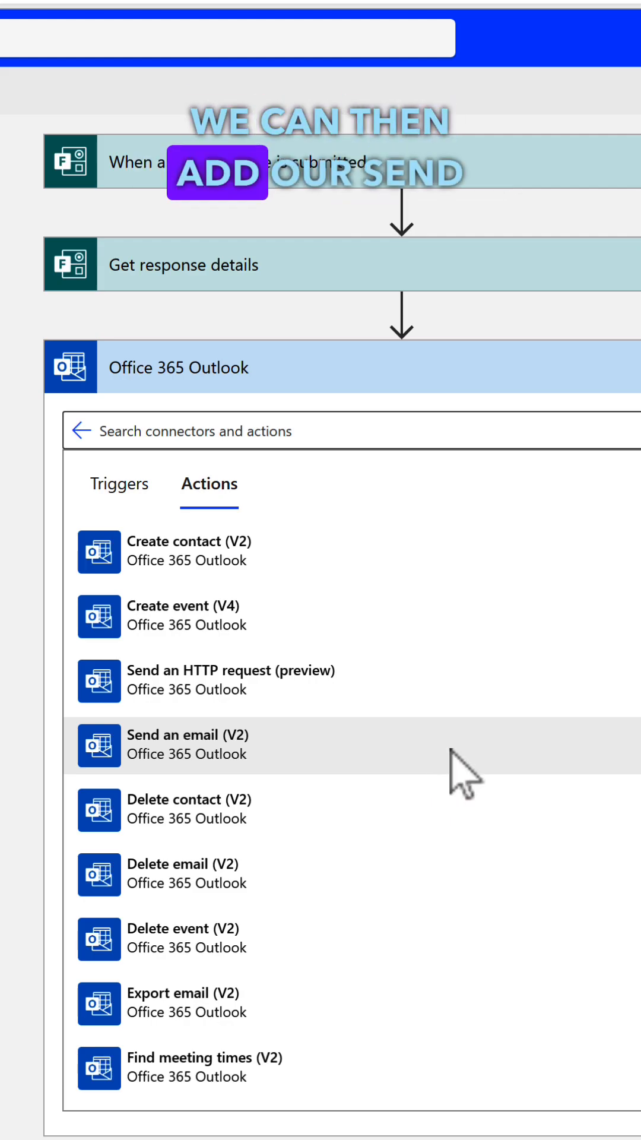
Add a Send an email (V2) step and bring up dynamic response fields for the body.
{"action": "left_click", "coordinate": [173, 744]}
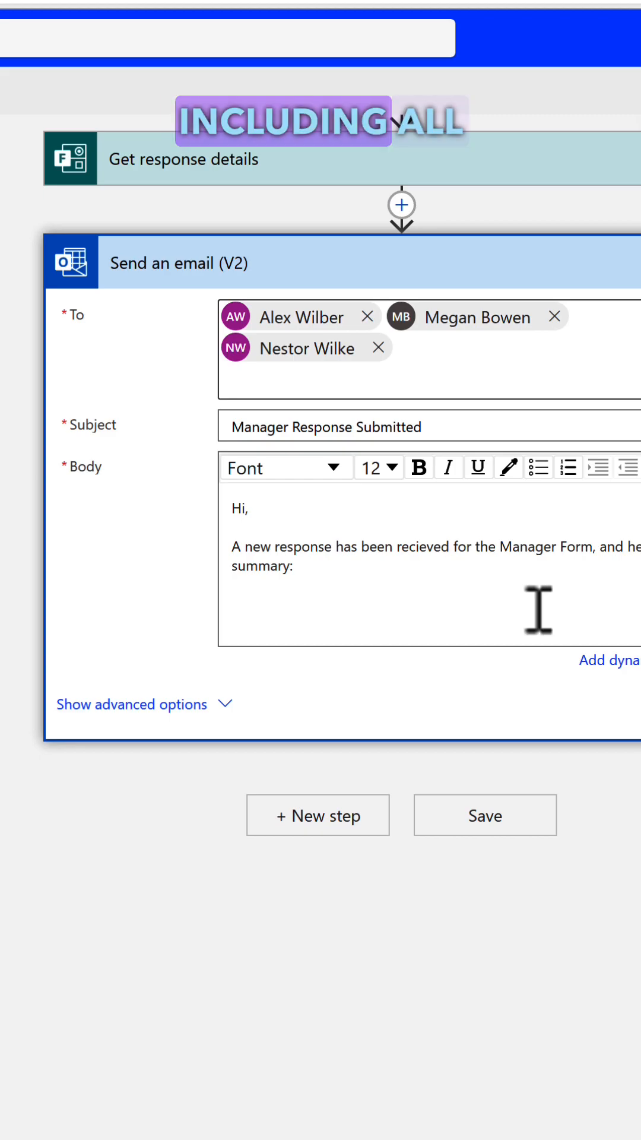
{"action": "left_click", "coordinate": [613, 660]}
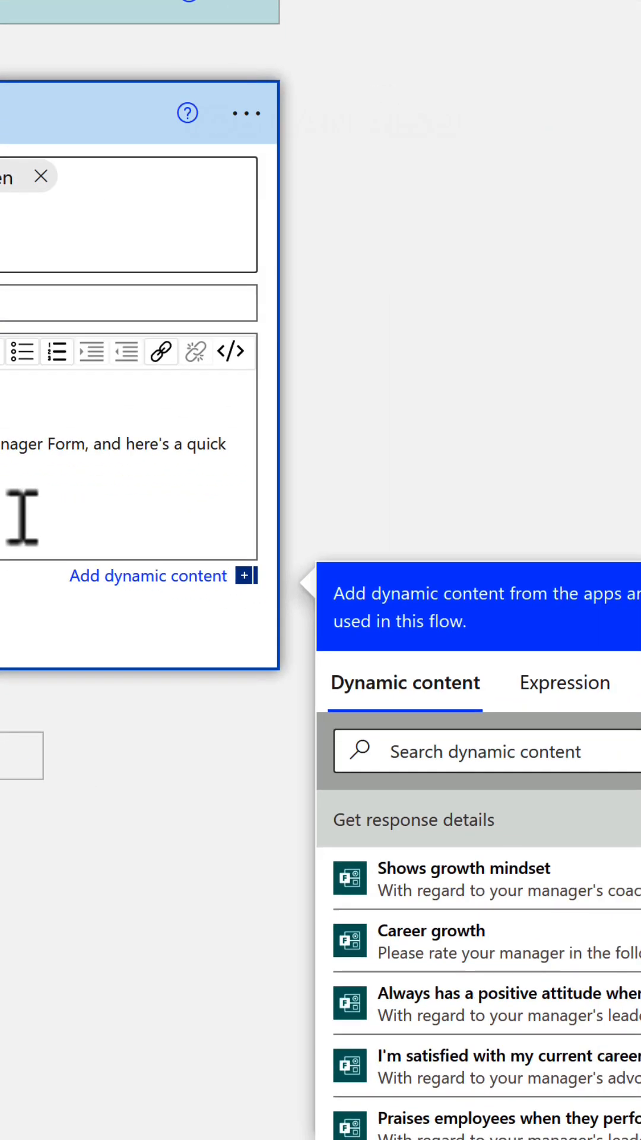